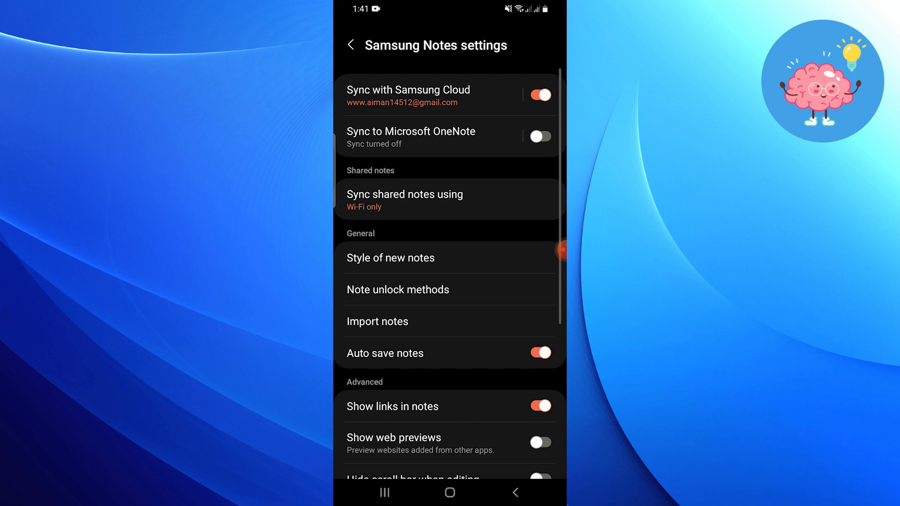
- Leave Samsung Notes settings and return to the All notes list
{"action": "left_click", "coordinate": [409, 94]}
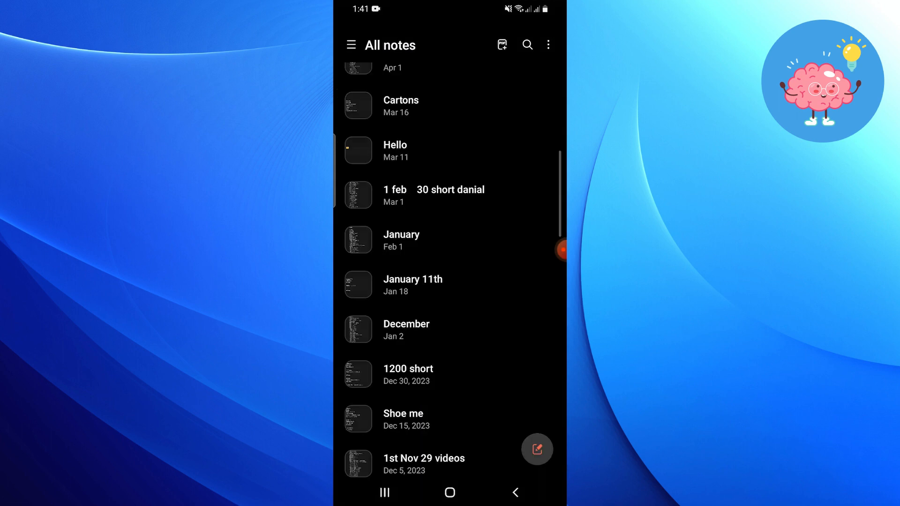
- Open the navigation drawer listing All notes, Shared notes, Trash and Folders
{"action": "left_click", "coordinate": [351, 45]}
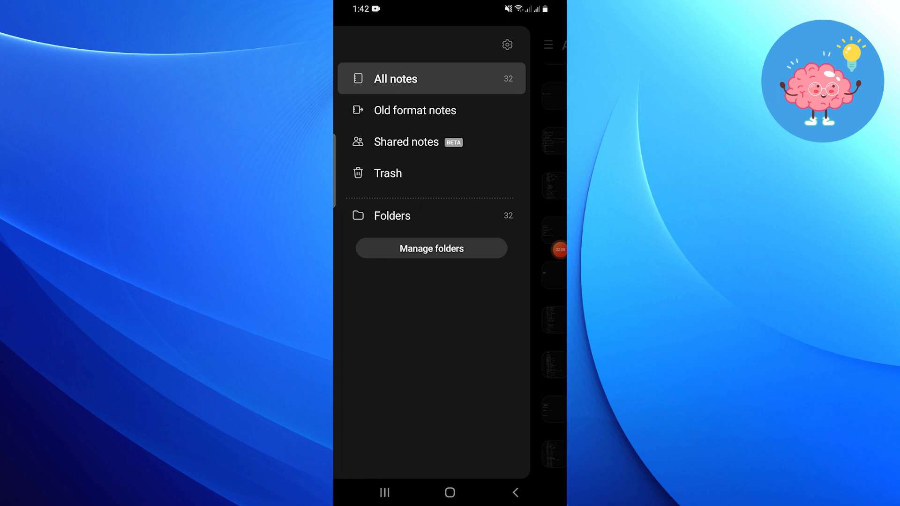
- Open Shared notes and start inviting collaborators via a shareable link
{"action": "left_click", "coordinate": [406, 142]}
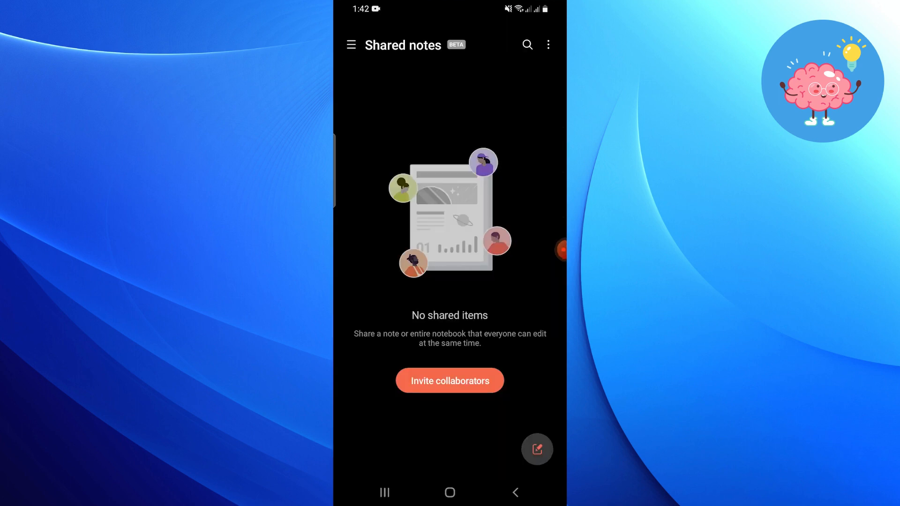
{"action": "left_click", "coordinate": [450, 381]}
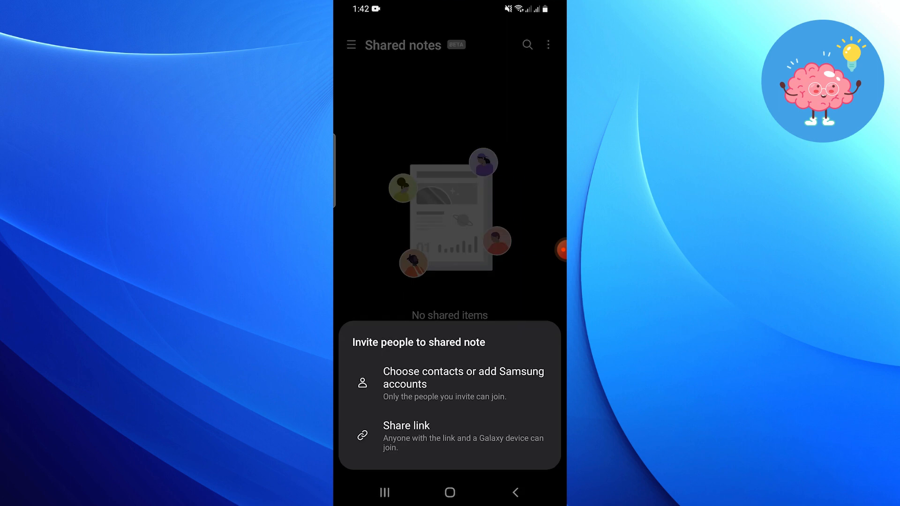
{"action": "left_click", "coordinate": [463, 378]}
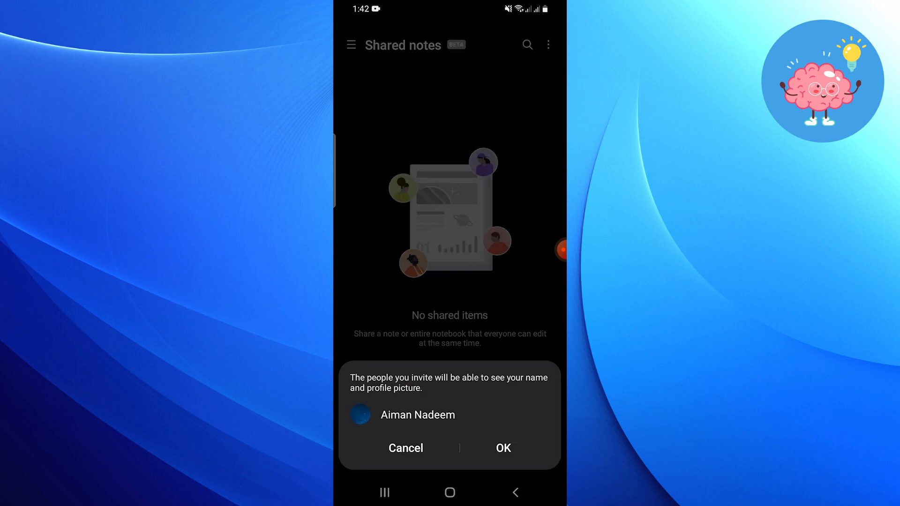
- Accept the profile notice and view the new shared note's members and invitation link
{"action": "left_click", "coordinate": [501, 449]}
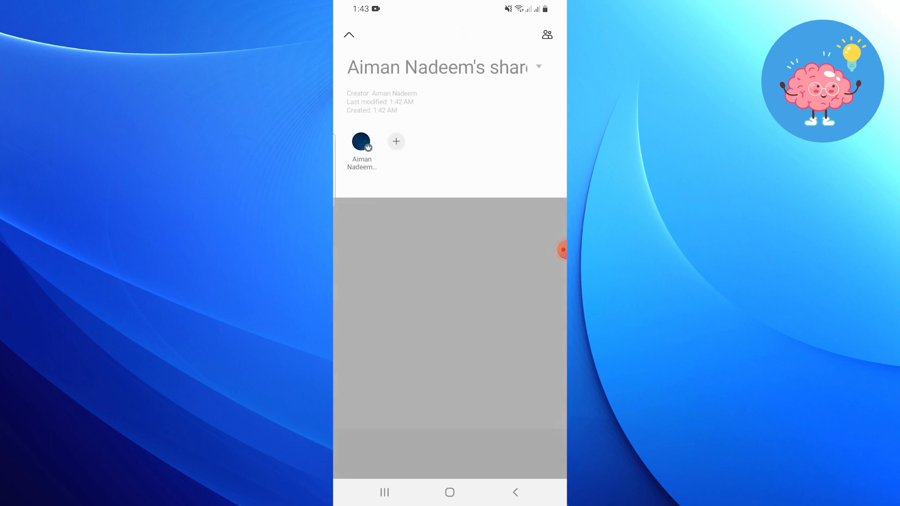
{"action": "left_click", "coordinate": [546, 34]}
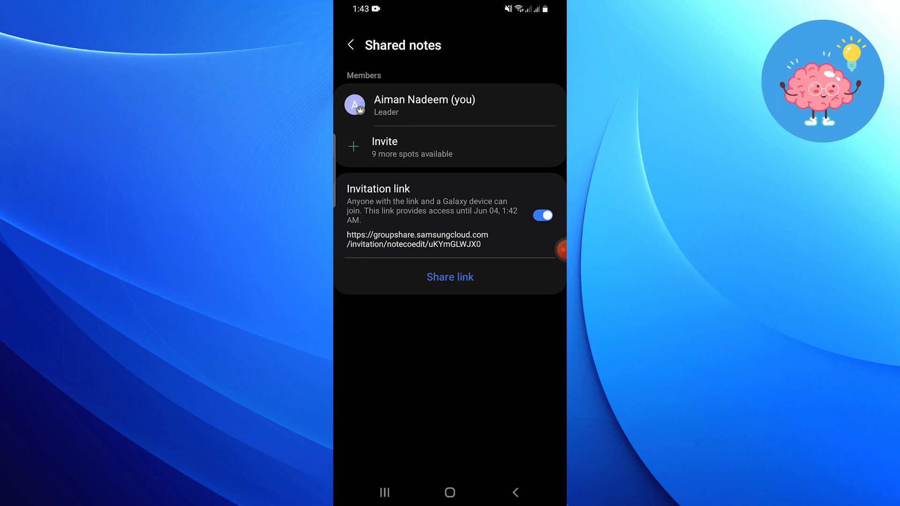
- Start inviting members from the contacts-based Select who to share with screen
{"action": "left_click", "coordinate": [407, 147]}
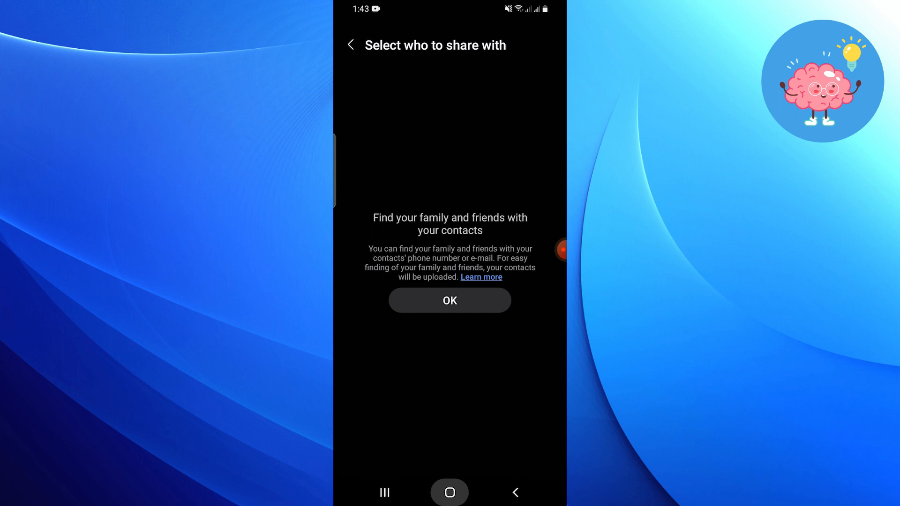
{"action": "left_click", "coordinate": [449, 492]}
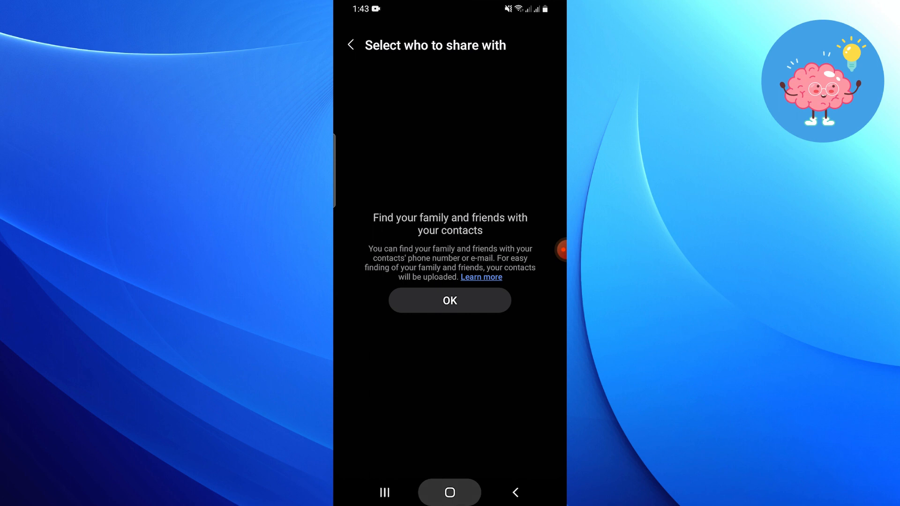